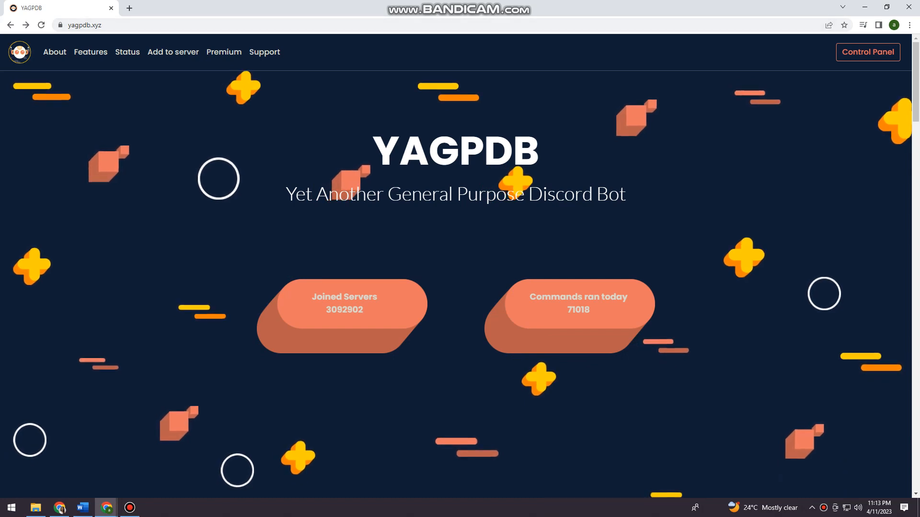
From yagpdb.xyz, head to the Discord login page for adding the bot.
click(86, 25)
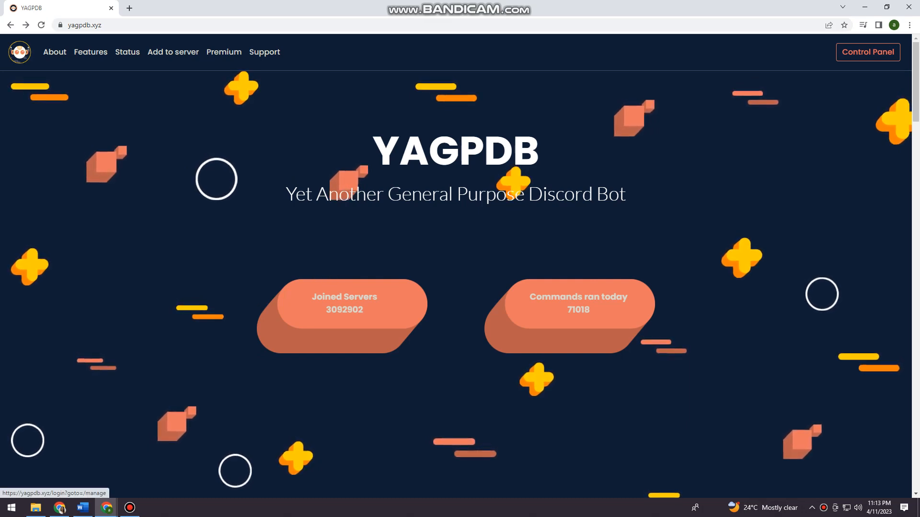
mouse_move(173, 52)
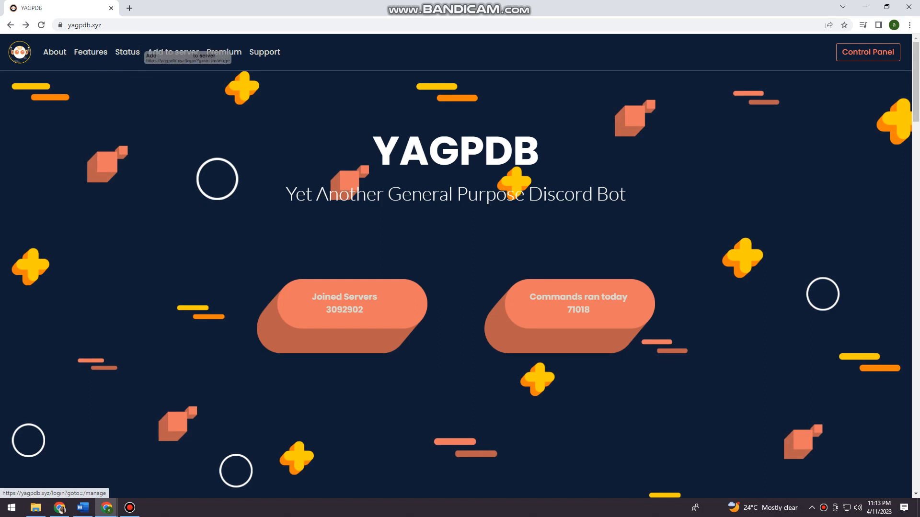
click(172, 52)
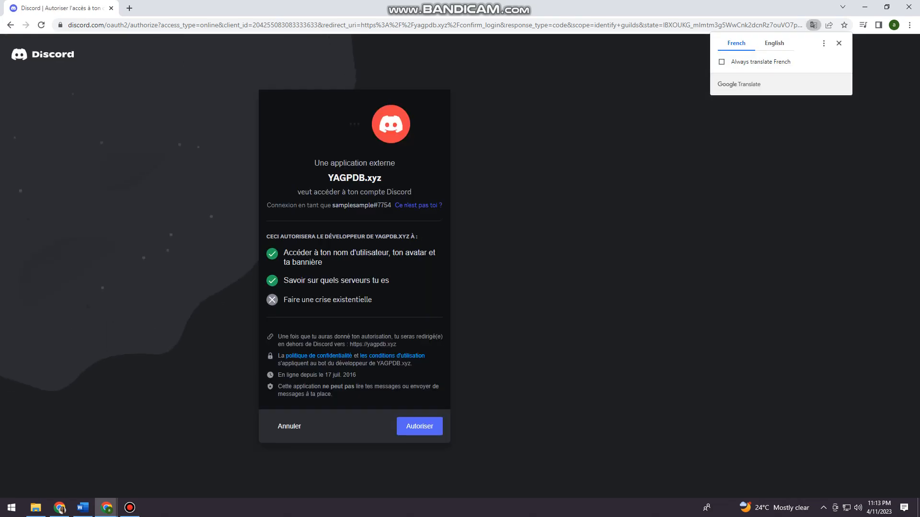
Show the page in English and always translate French pages automatically.
click(774, 43)
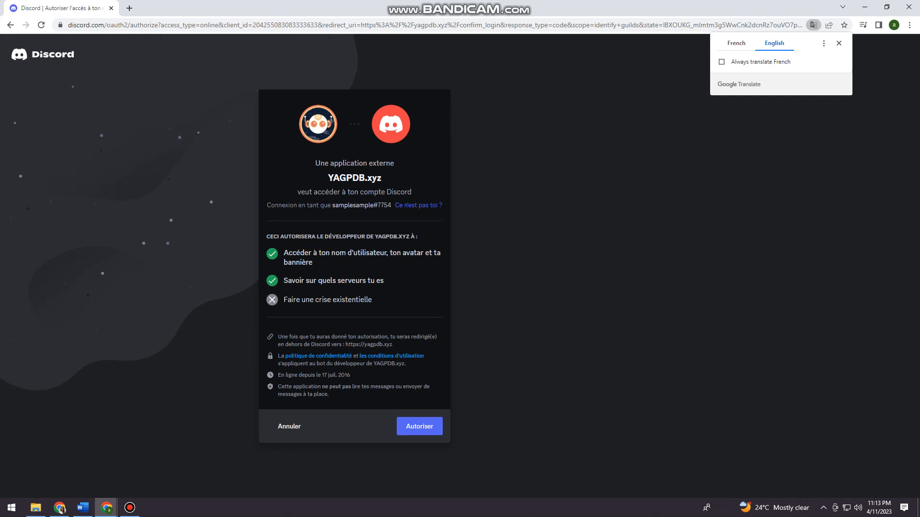
click(720, 62)
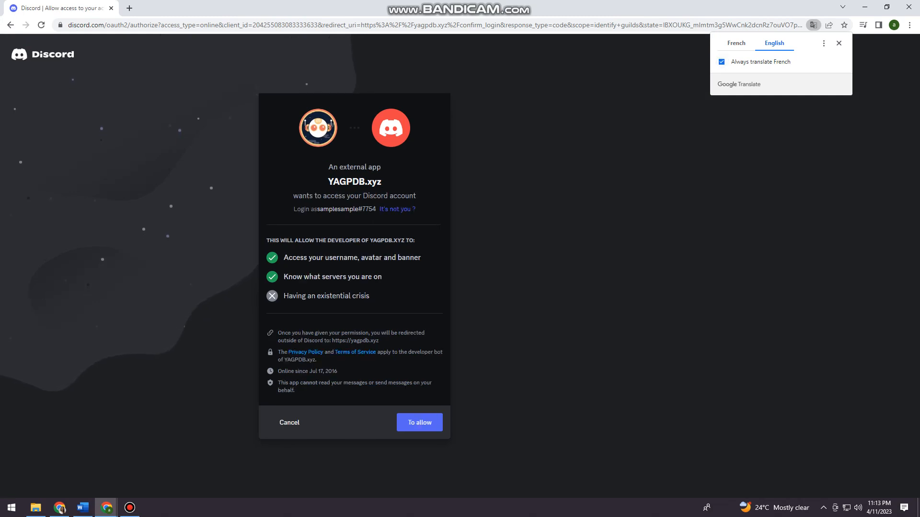
click(839, 43)
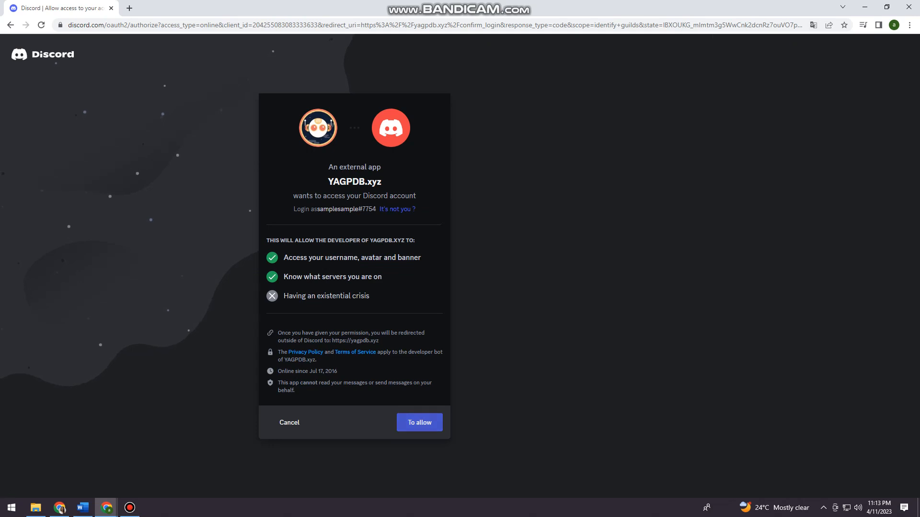
Allow YAGPDB.xyz to access the Discord account.
click(420, 423)
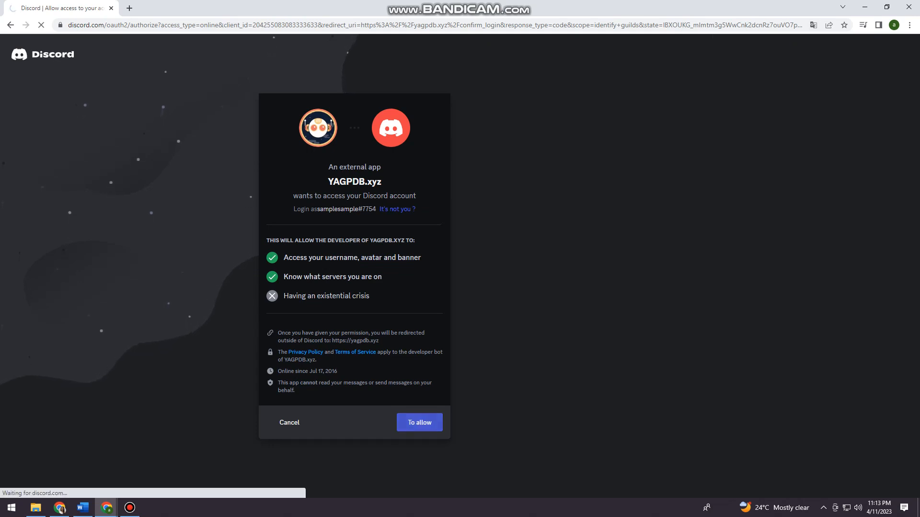
click(419, 422)
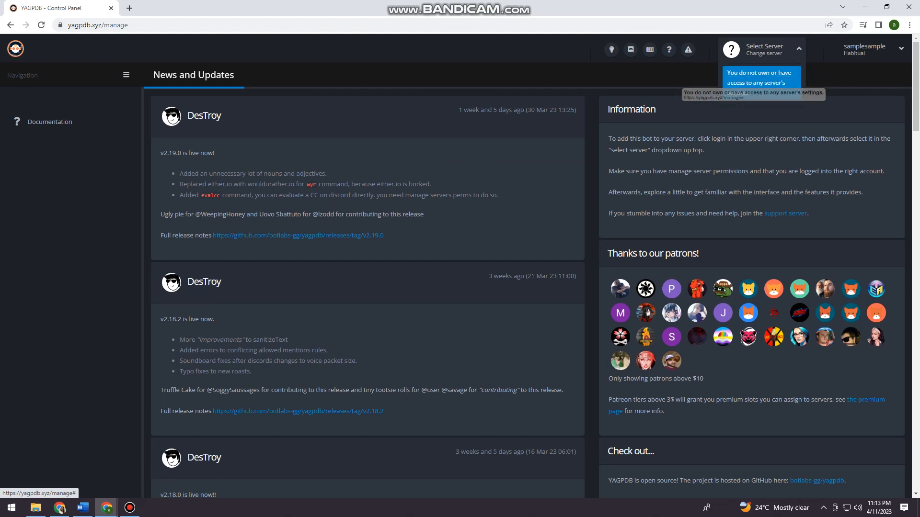
Check the Select Server dropdown and see that no servers are listed yet.
click(764, 49)
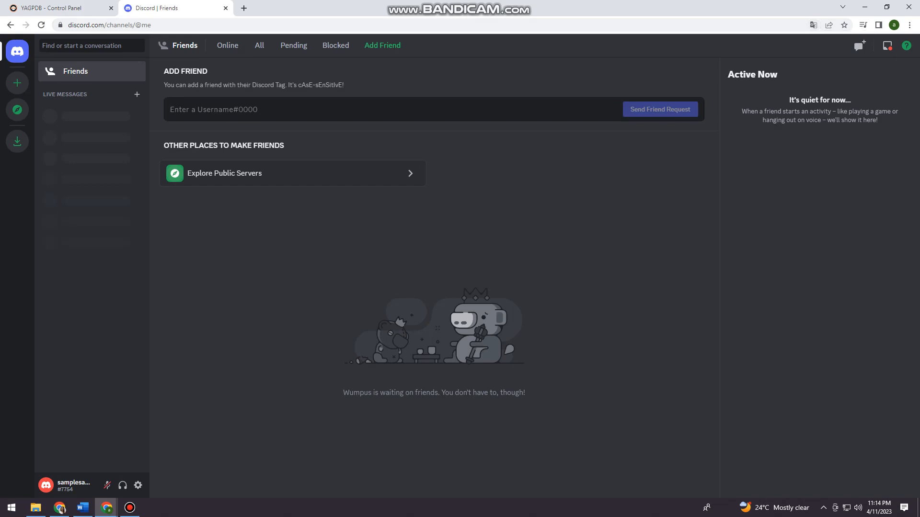
mouse_move(17, 82)
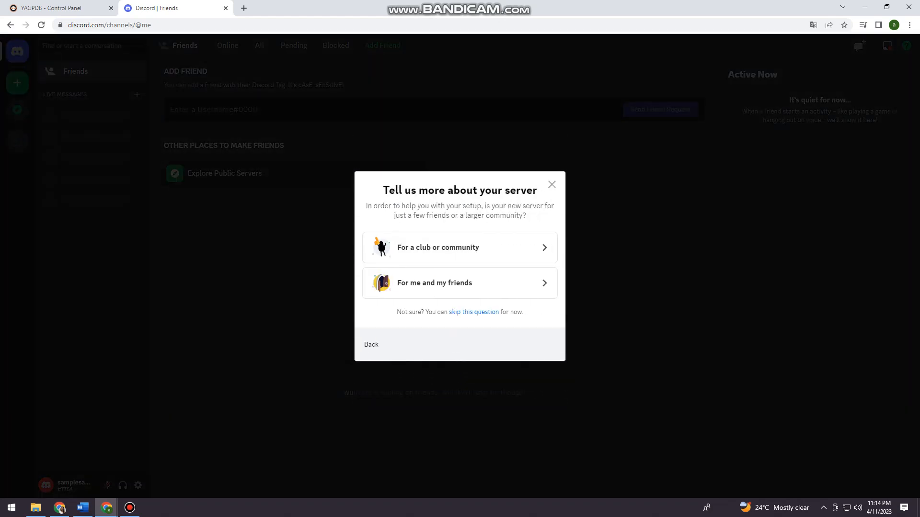
Create a server for me and friends under its default name and dismiss the boost tip.
click(460, 283)
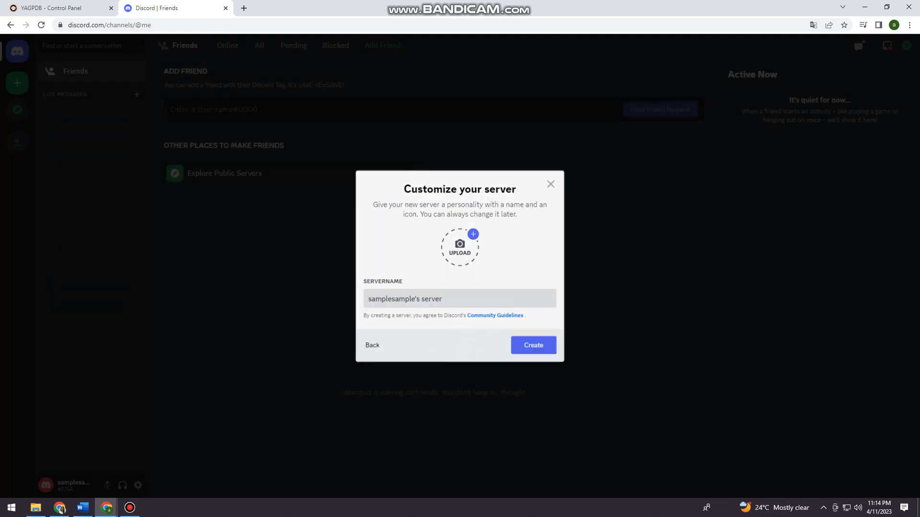
click(533, 345)
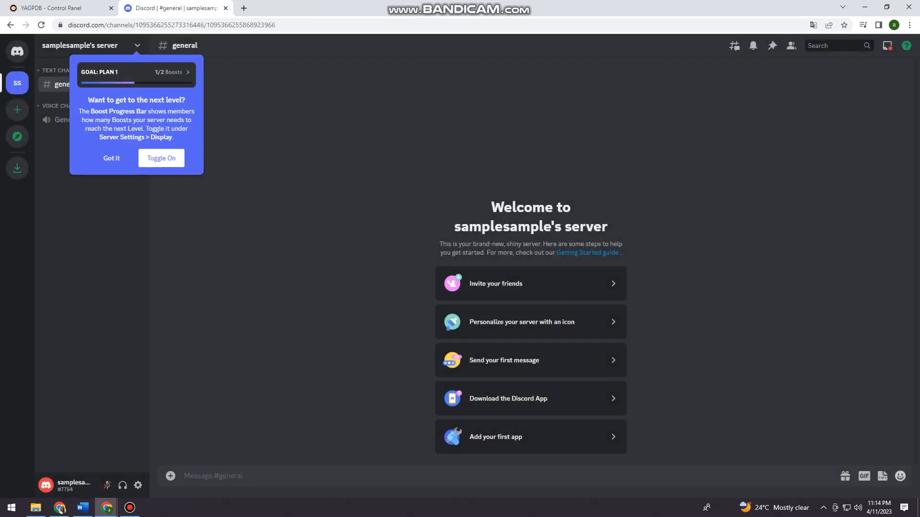
click(112, 158)
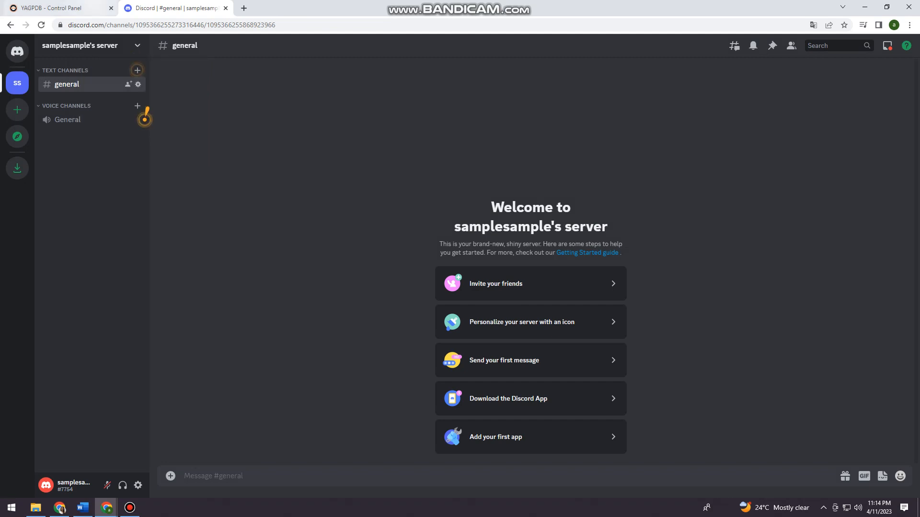
click(47, 8)
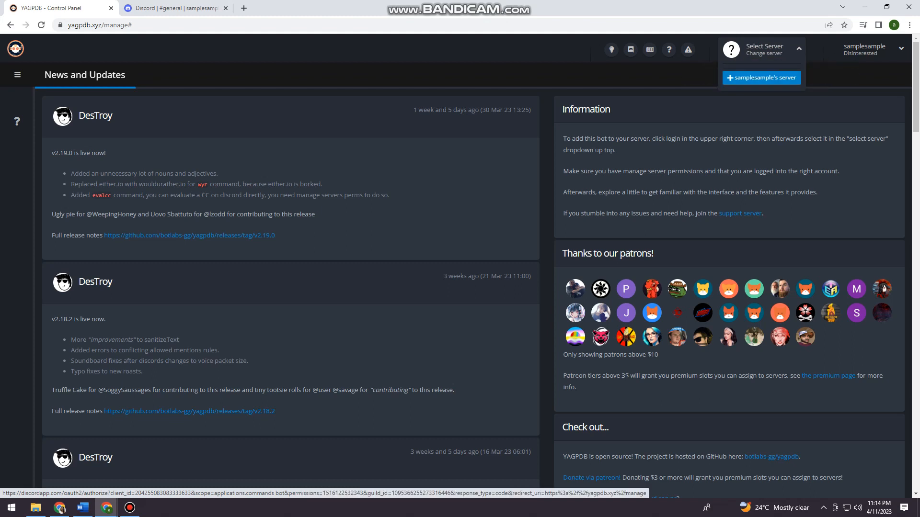
Choose '+ samplesample's server' to begin adding the bot to it.
click(761, 76)
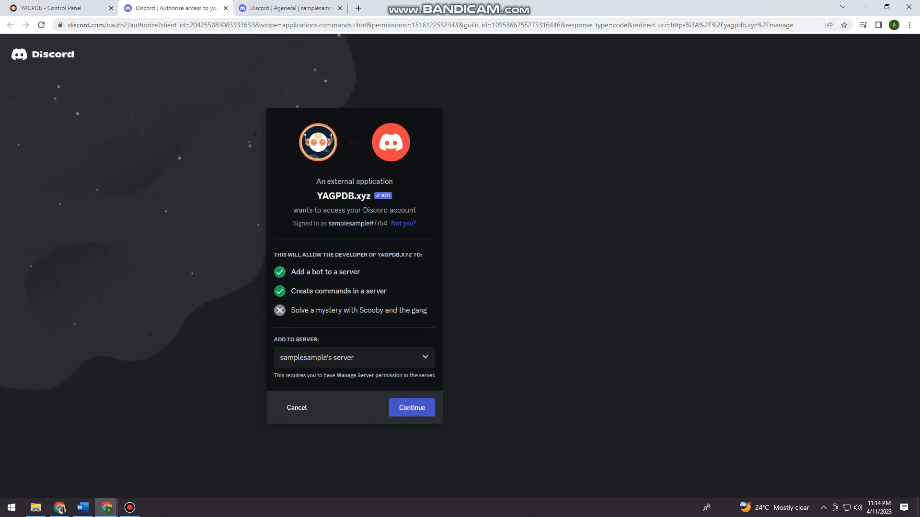
Authorise YAGPDB.xyz on the server with all its requested permissions.
click(412, 408)
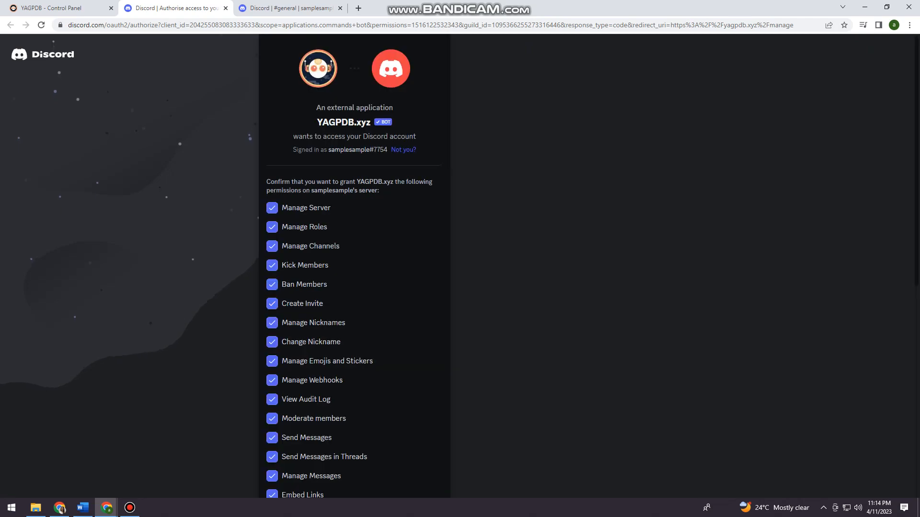
scroll(down, 3)
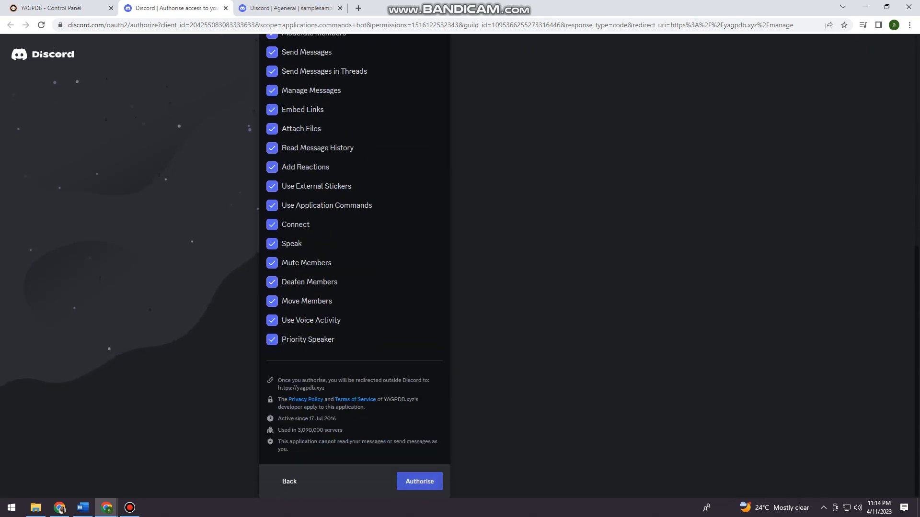
click(419, 481)
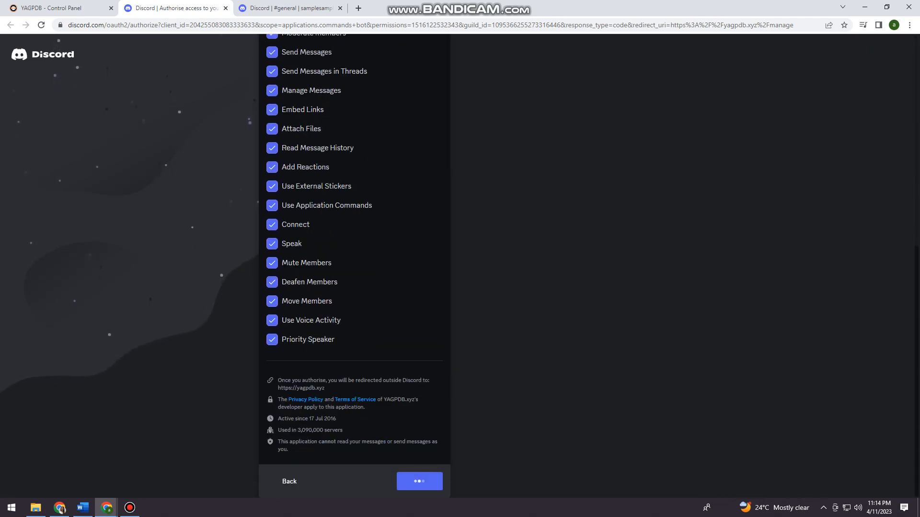
click(420, 480)
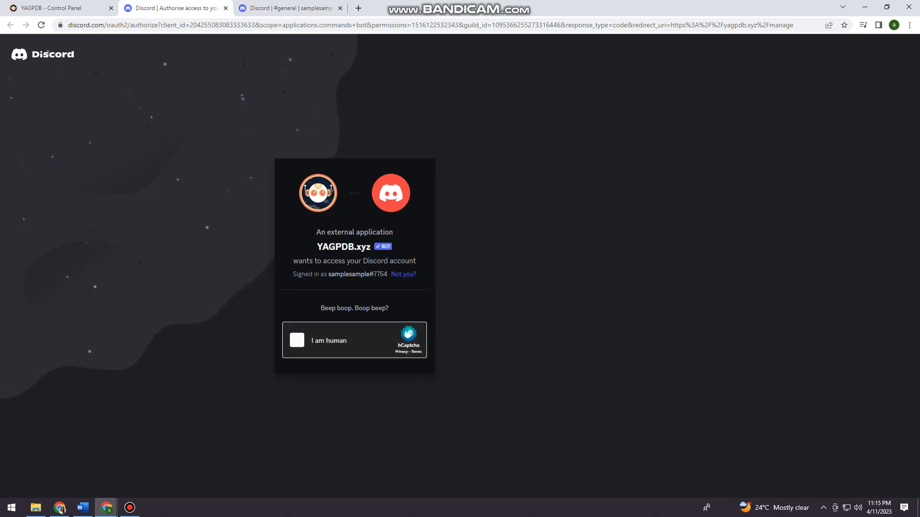
Complete the hCaptcha 'I am human' check to finish adding the bot.
click(297, 340)
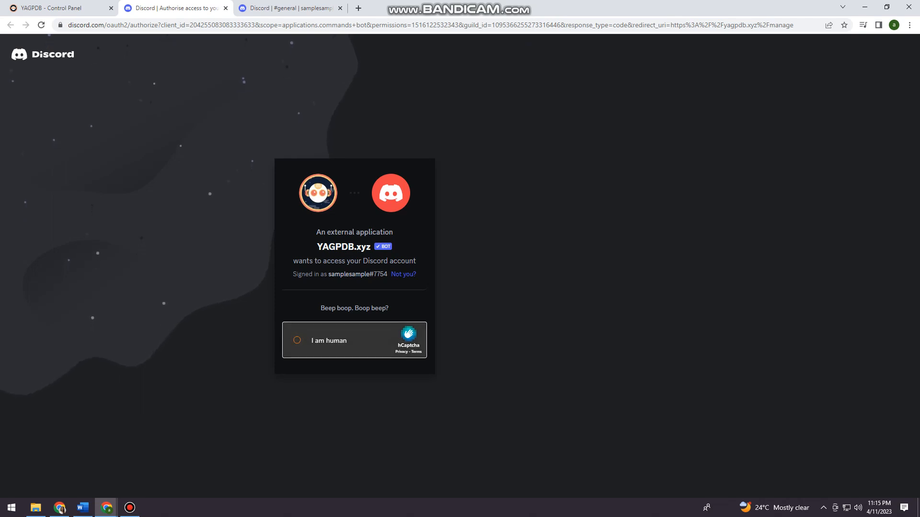
click(297, 341)
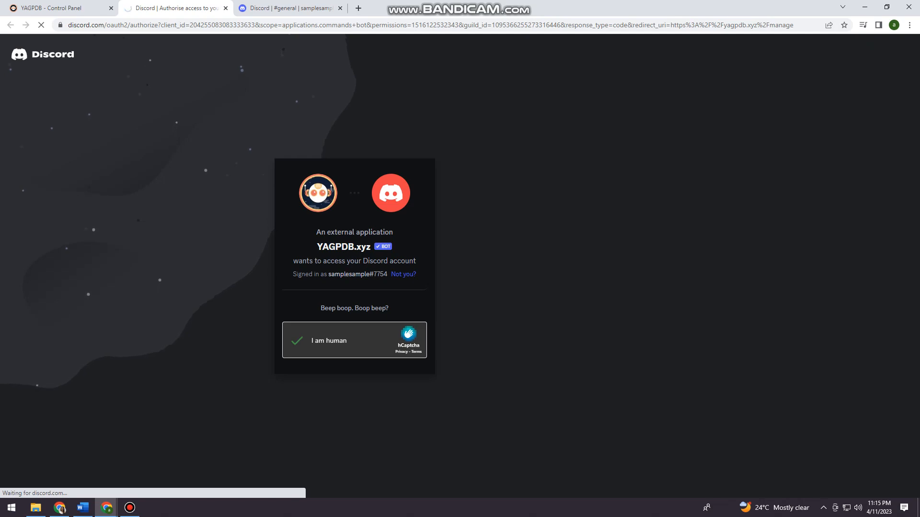
click(297, 341)
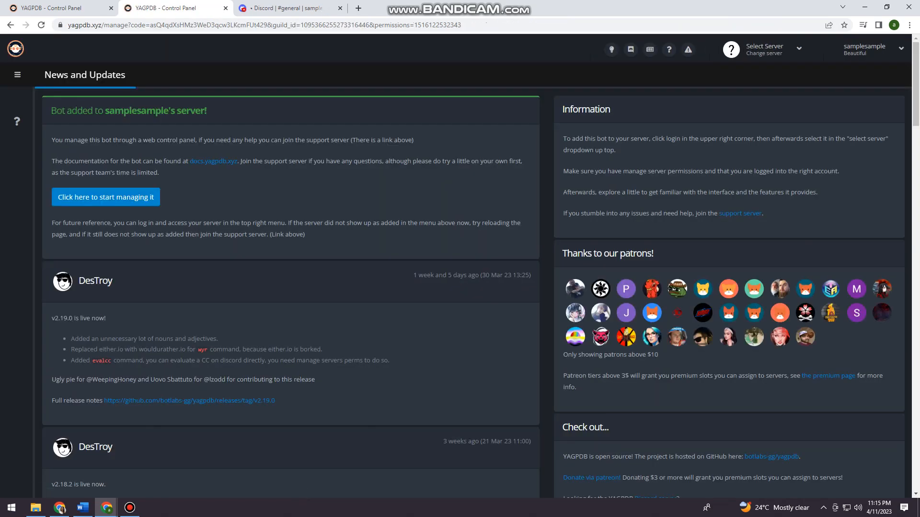
Return to the new server, block microphone access and clear the access-denied notice.
click(292, 8)
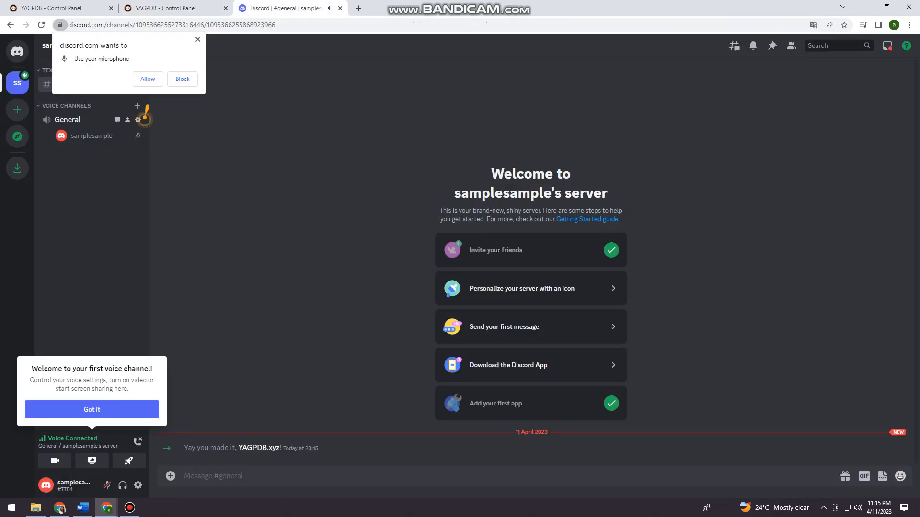
click(182, 79)
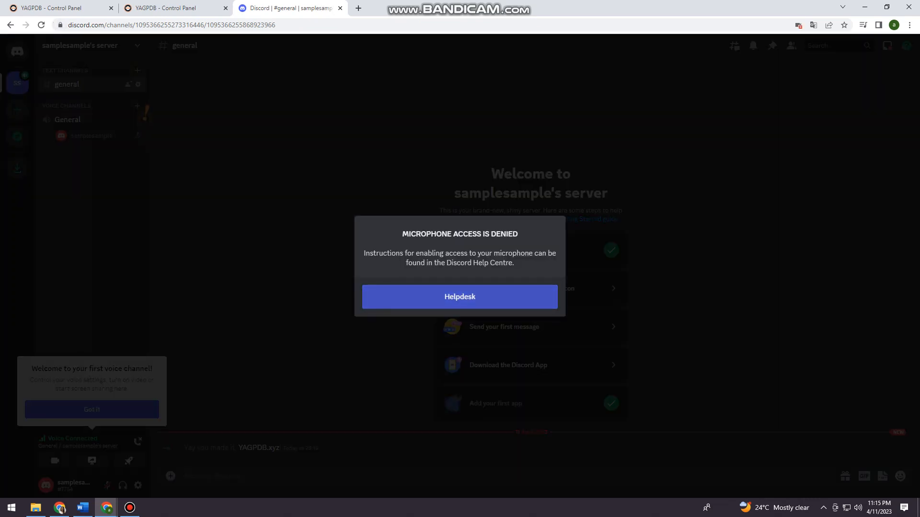
click(460, 297)
text(-)
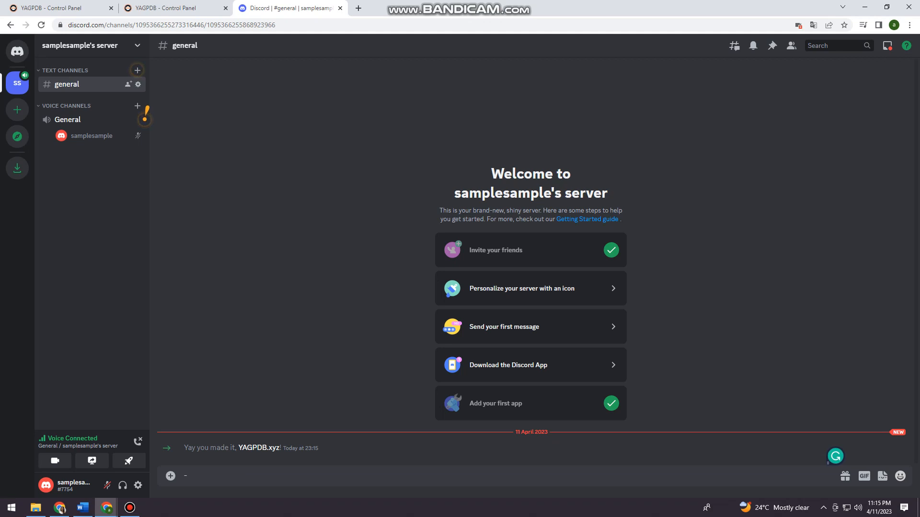
Send '-ud -a' in #general and highlight YAGPDB.xyz's 'none' deleted-messages reply.
text(ud)
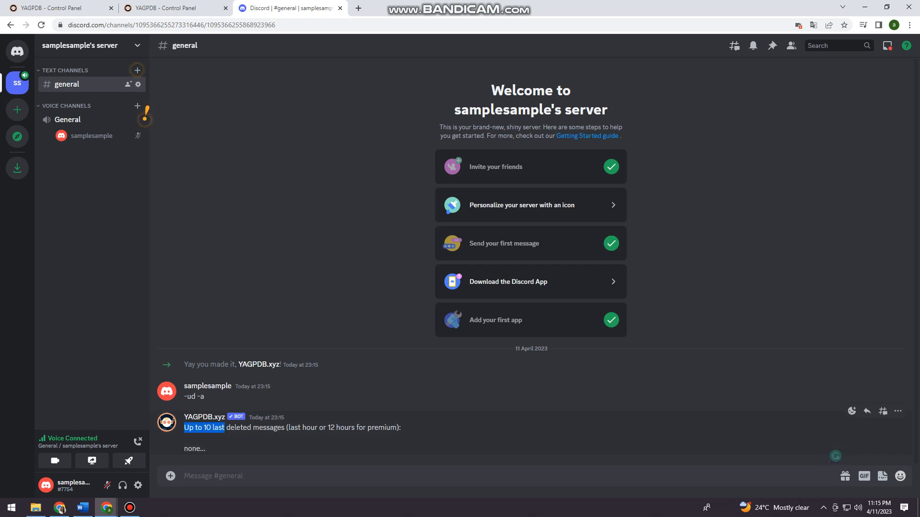
drag(184, 427, 403, 427)
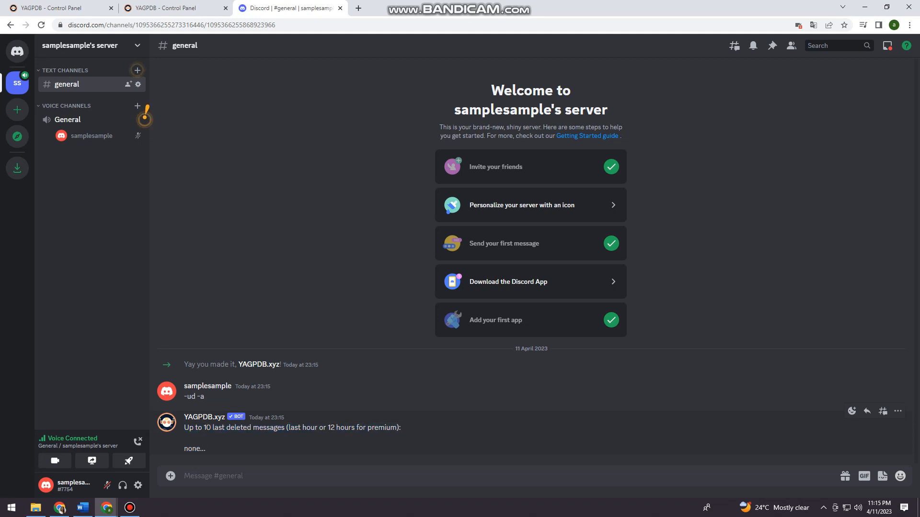
double_click(195, 448)
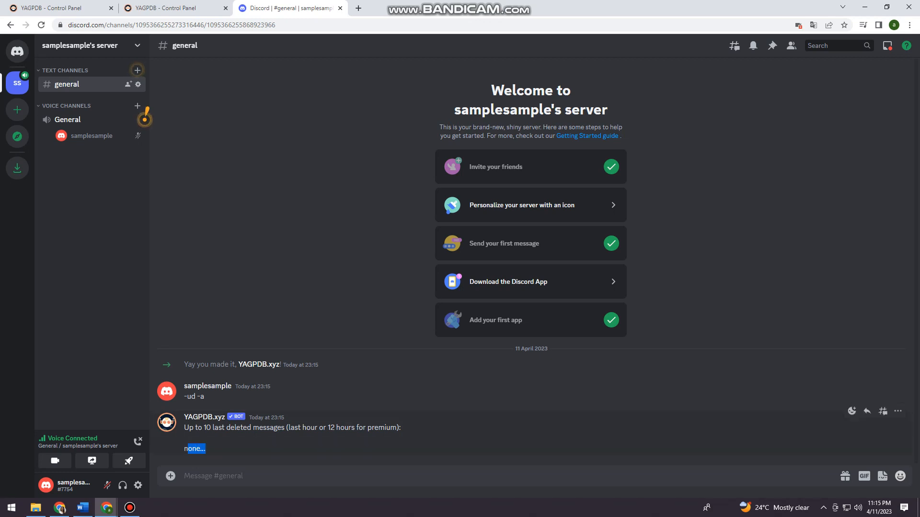